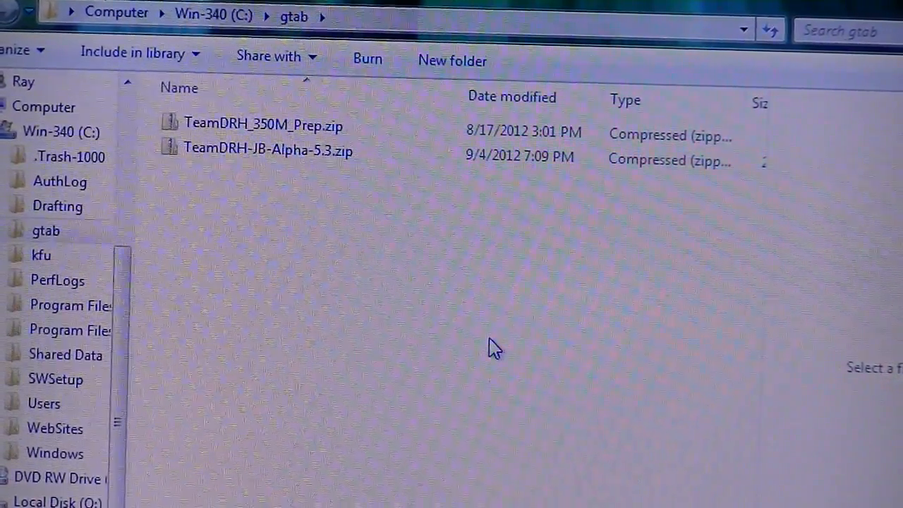
{"action": "mouse_move", "coordinate": [638, 360]}
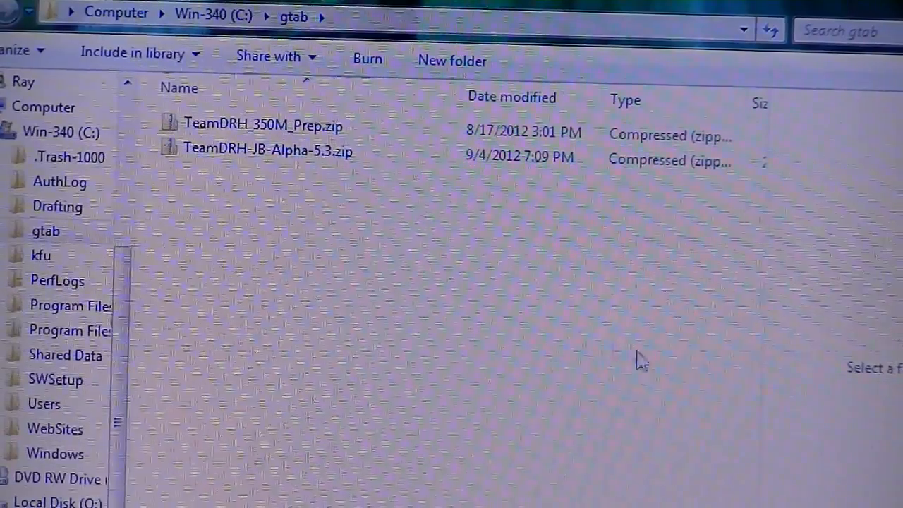
{"action": "mouse_move", "coordinate": [590, 361]}
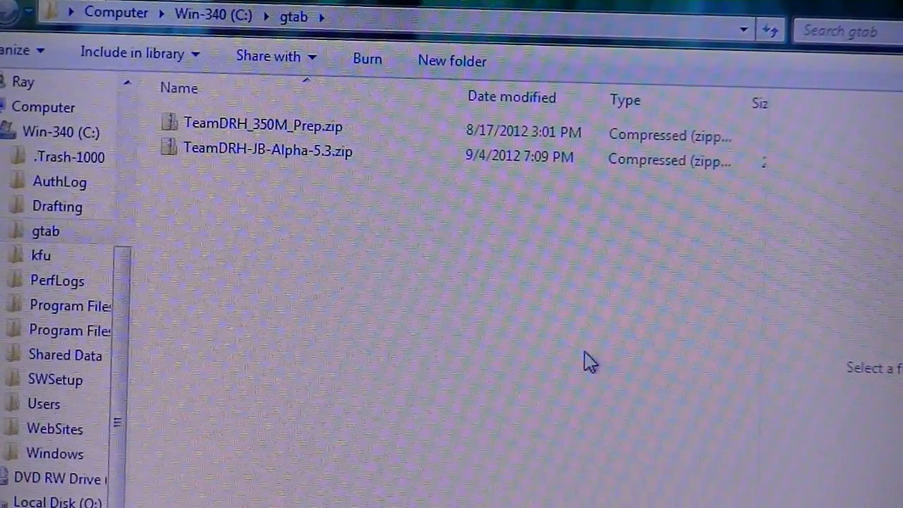
{"action": "mouse_move", "coordinate": [515, 345]}
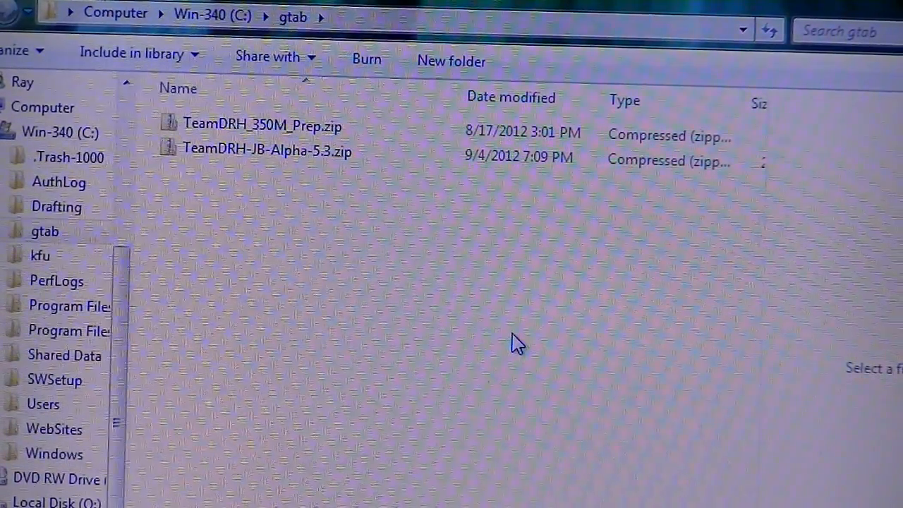
{"action": "mouse_move", "coordinate": [237, 280]}
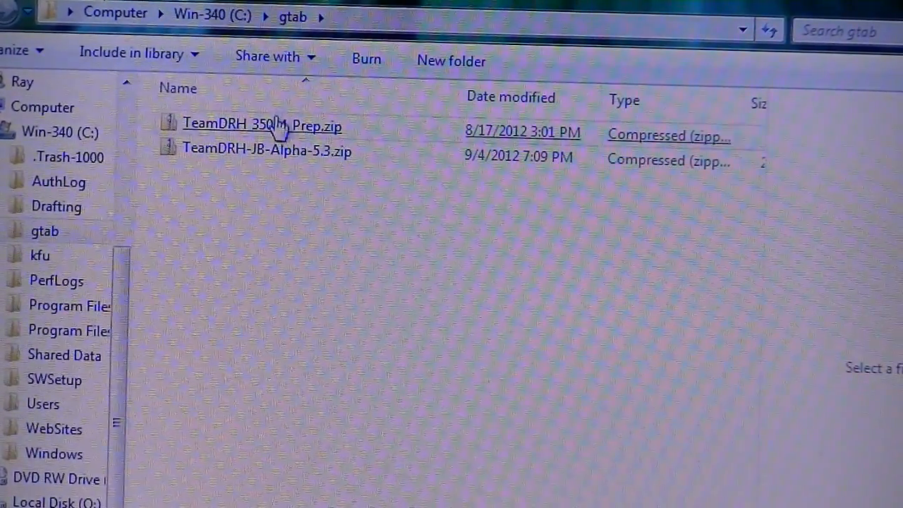
Browse into TeamDRH_350M_Prep.zip and check the context menu of its TeamDRH 350 Prep folder
{"action": "left_click", "coordinate": [261, 126]}
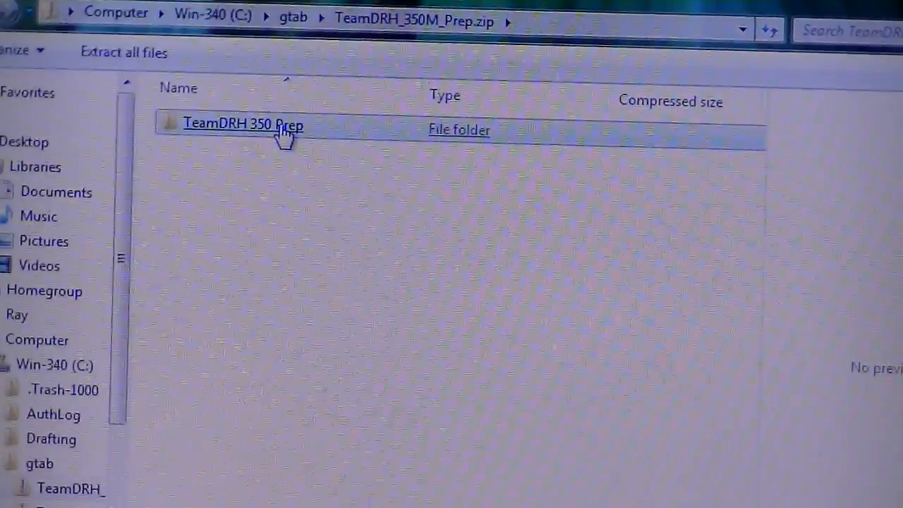
{"action": "right_click", "coordinate": [243, 124]}
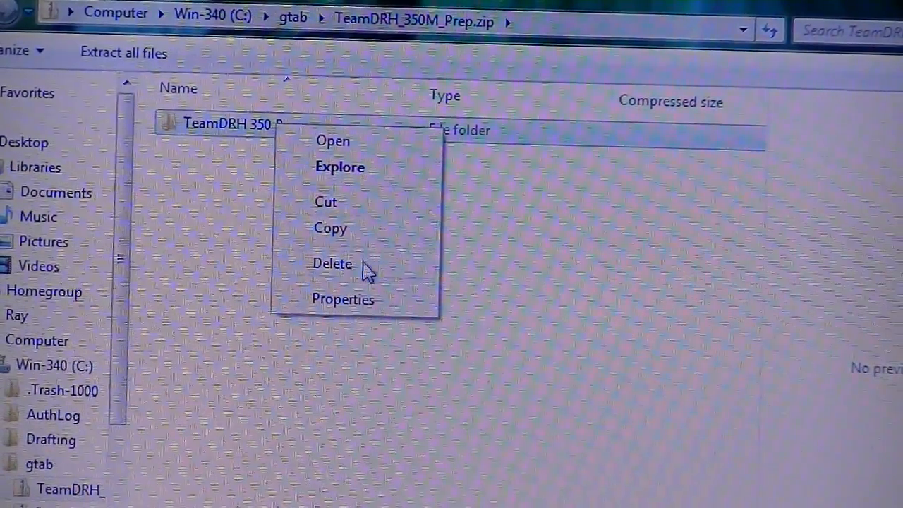
{"action": "mouse_move", "coordinate": [345, 173]}
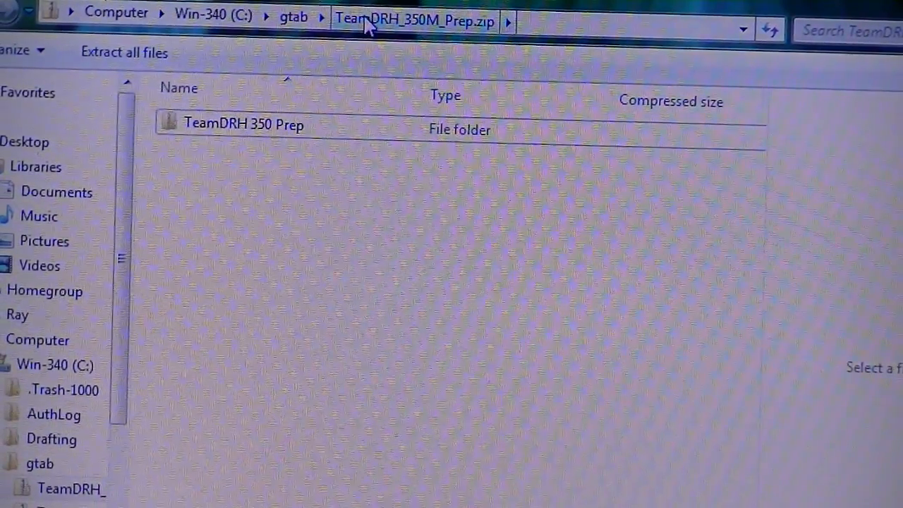
Return to the gtab folder and select the TeamDRH_350M_Prep.zip archive
{"action": "left_click", "coordinate": [293, 17]}
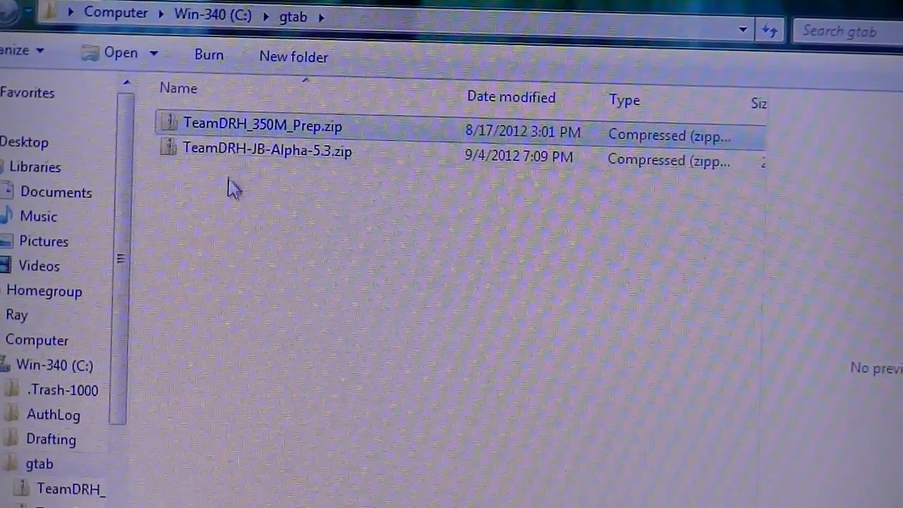
{"action": "left_click", "coordinate": [262, 125]}
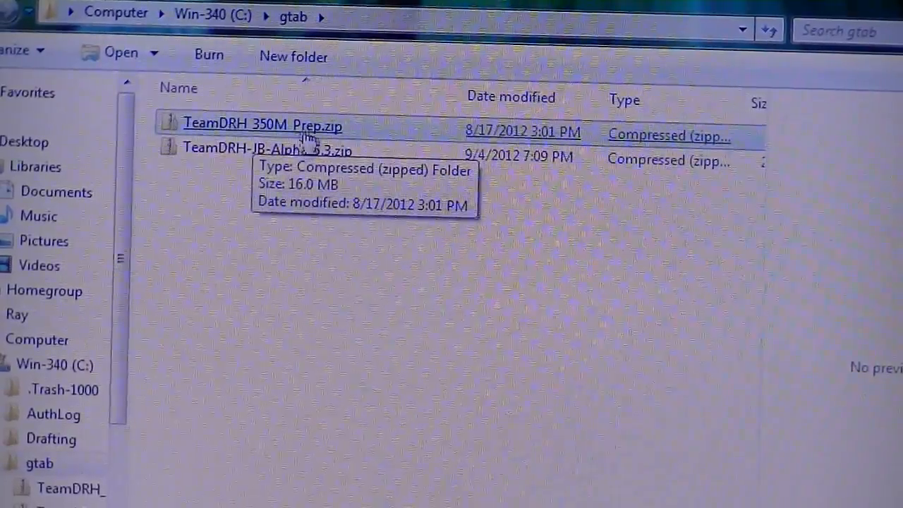
{"action": "mouse_move", "coordinate": [276, 150]}
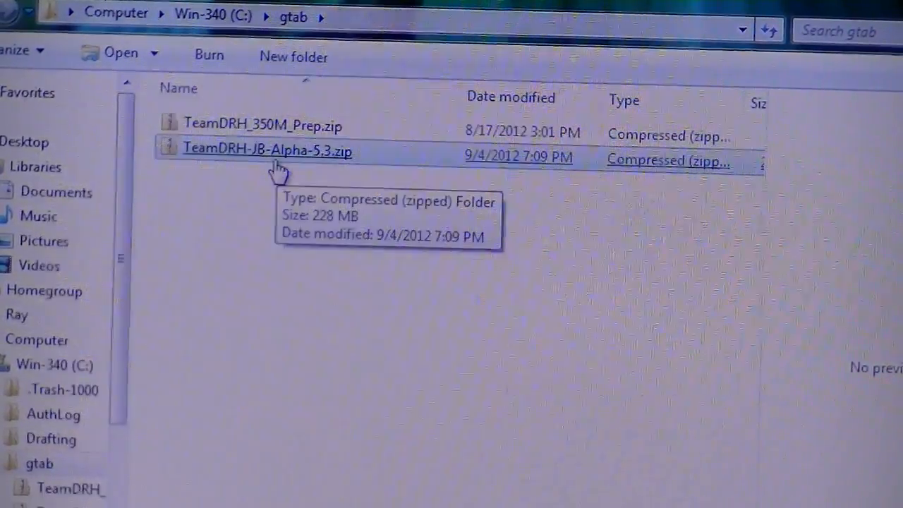
{"action": "mouse_move", "coordinate": [325, 195]}
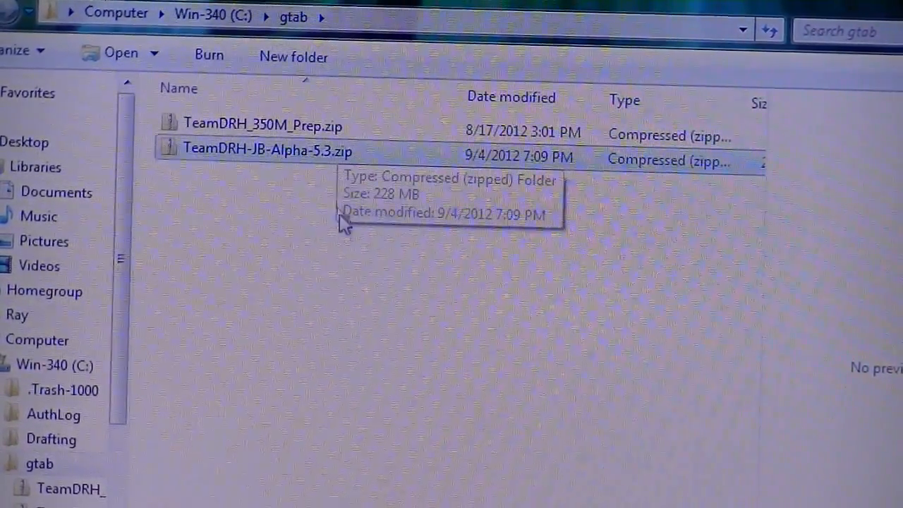
{"action": "left_click", "coordinate": [247, 126]}
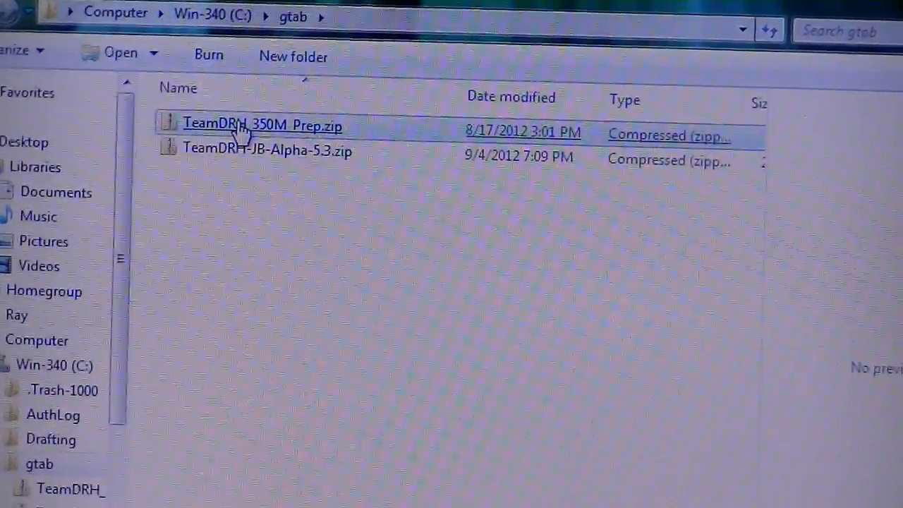
Extract TeamDRH_350M_Prep.zip into gtab and go into the extracted TeamDRH 350 Prep folder
{"action": "right_click", "coordinate": [261, 124]}
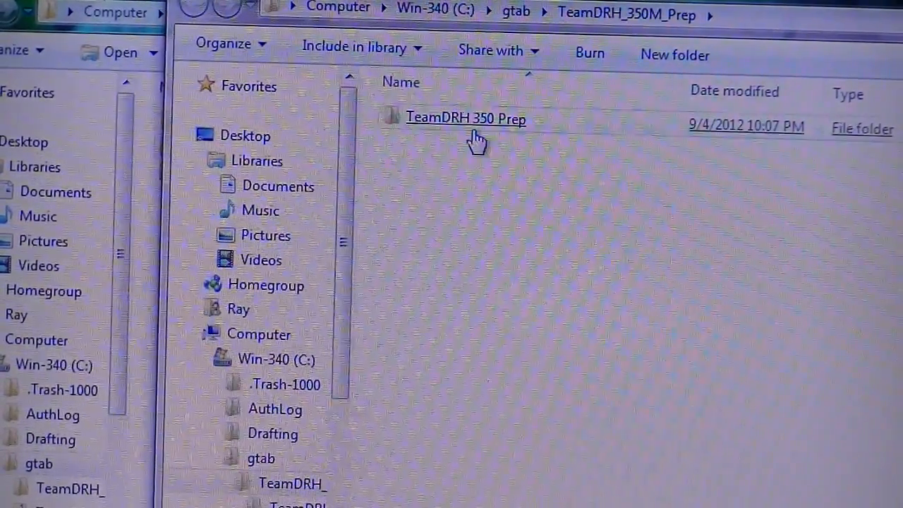
{"action": "left_click", "coordinate": [466, 119]}
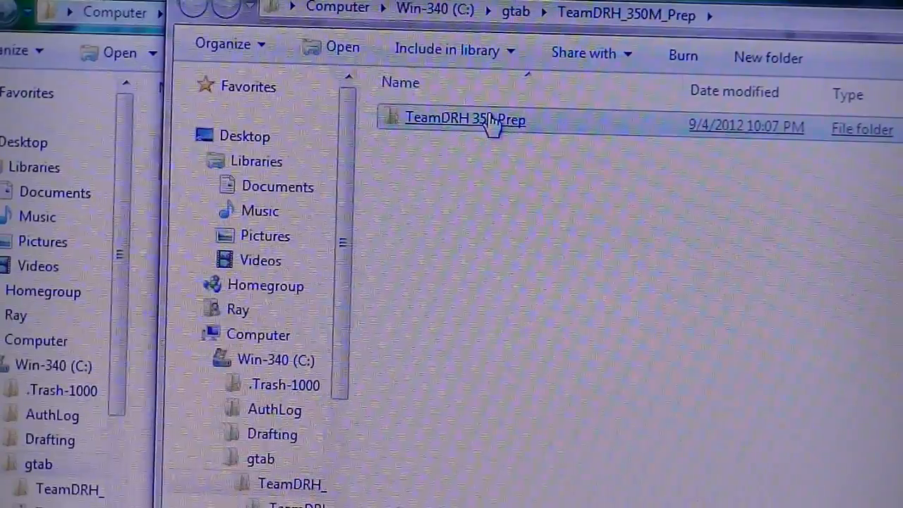
{"action": "double_click", "coordinate": [465, 119]}
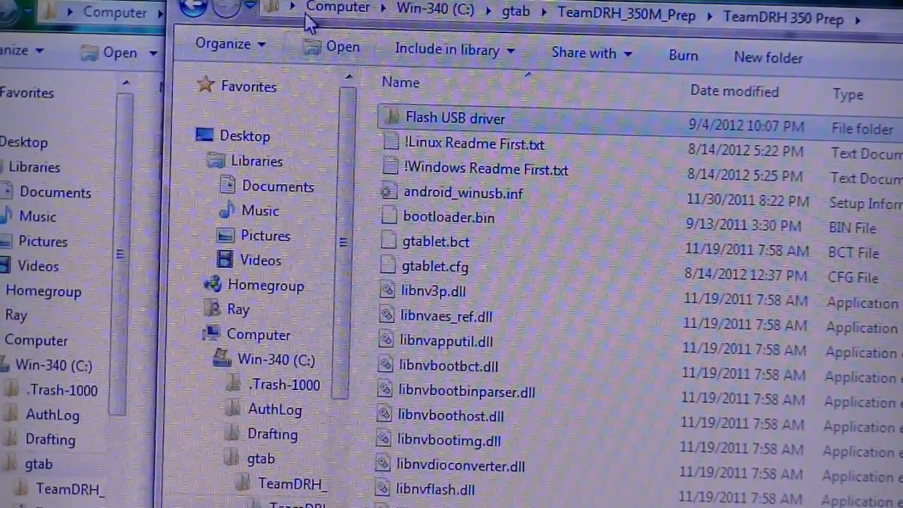